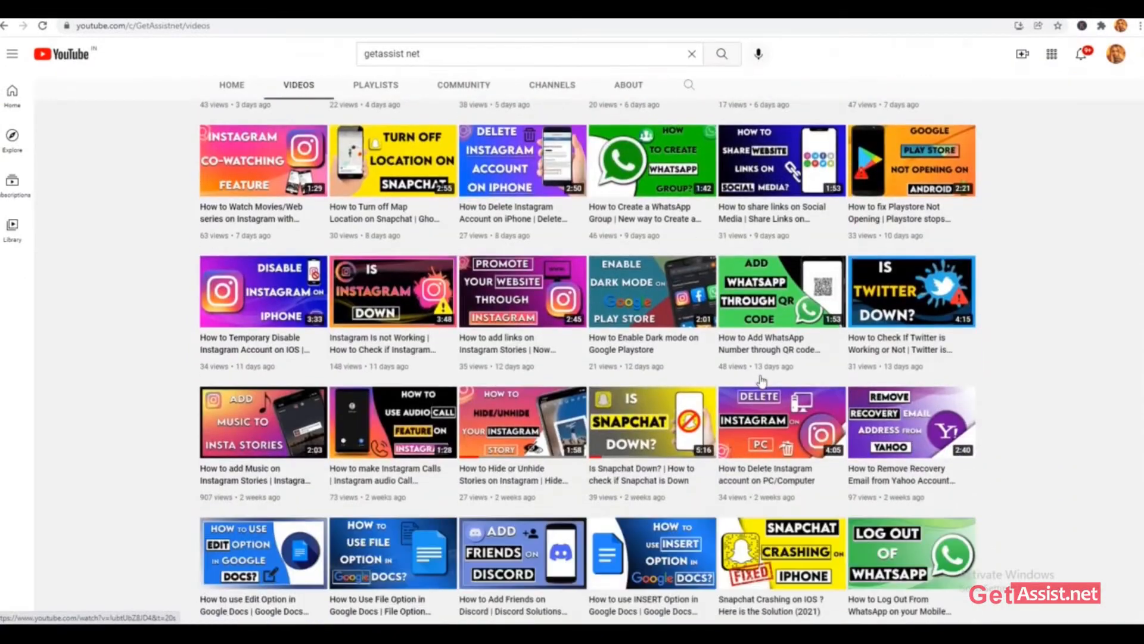
# Scroll down and back up the GetAssist channel's Videos list on YouTube
pyautogui.scroll(-3)
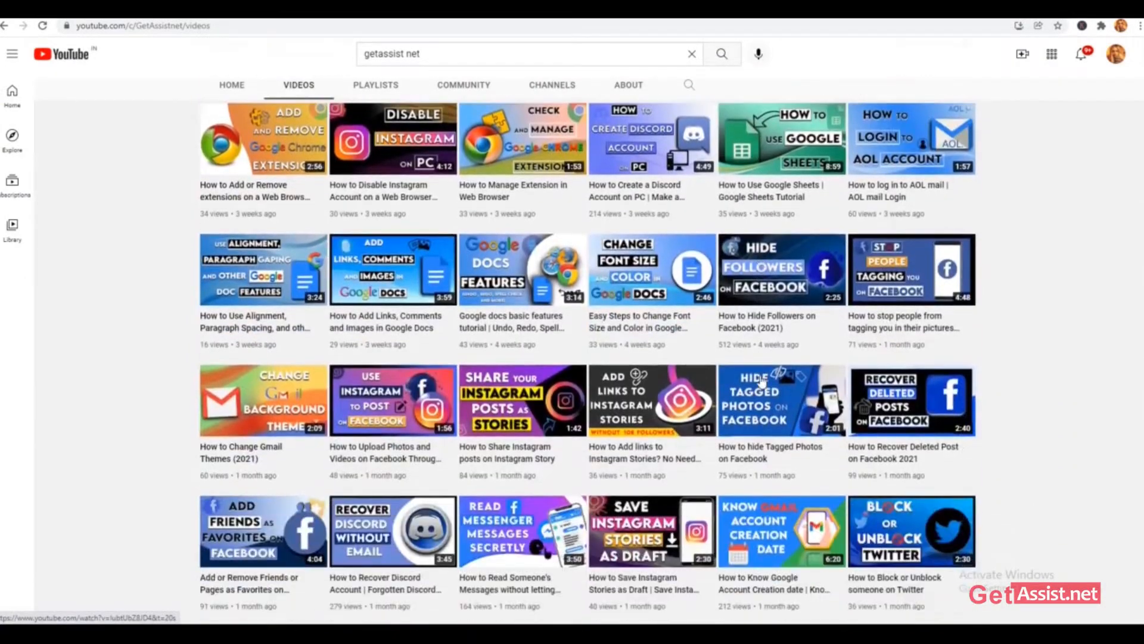
pyautogui.scroll(3)
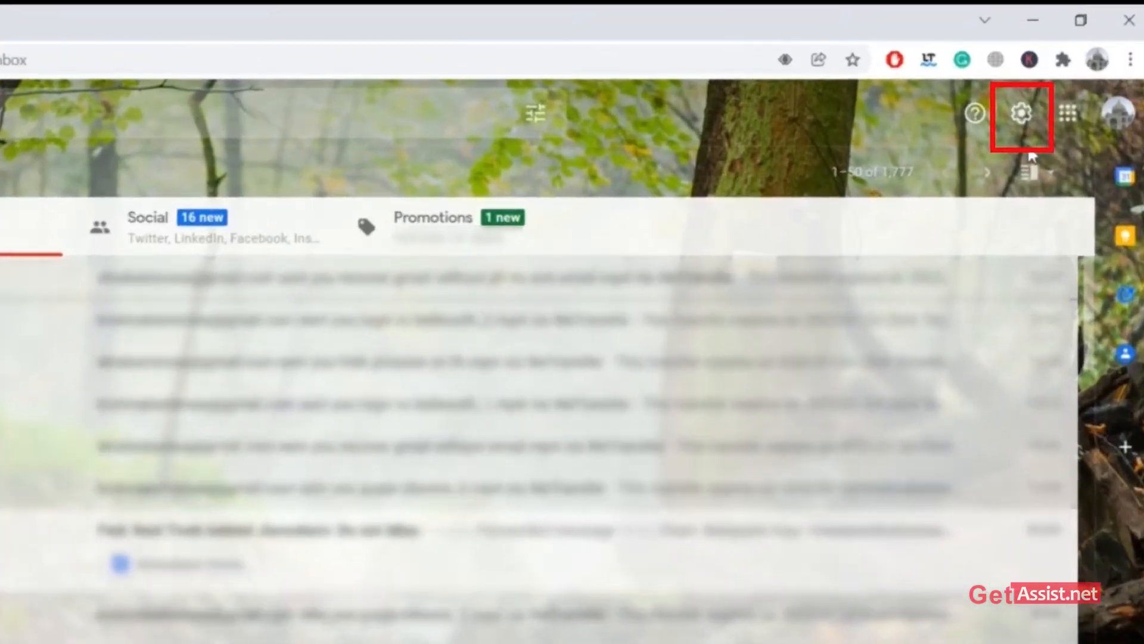
# Reach the Chat and Meet page of Gmail's full settings via the gear menu
pyautogui.click(1020, 113)
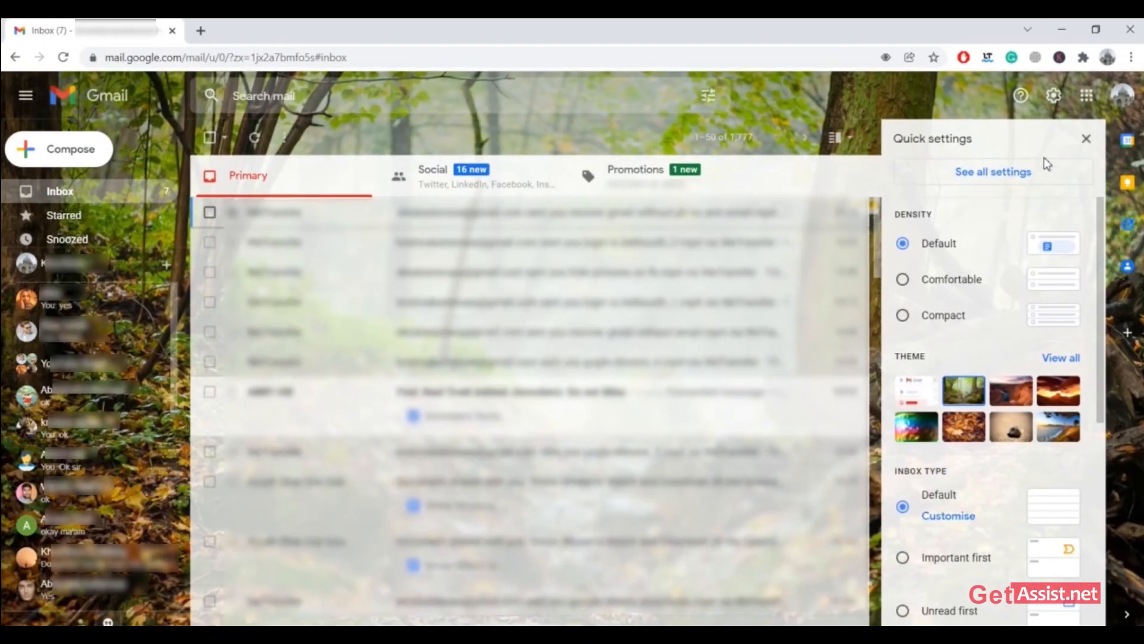
pyautogui.click(993, 172)
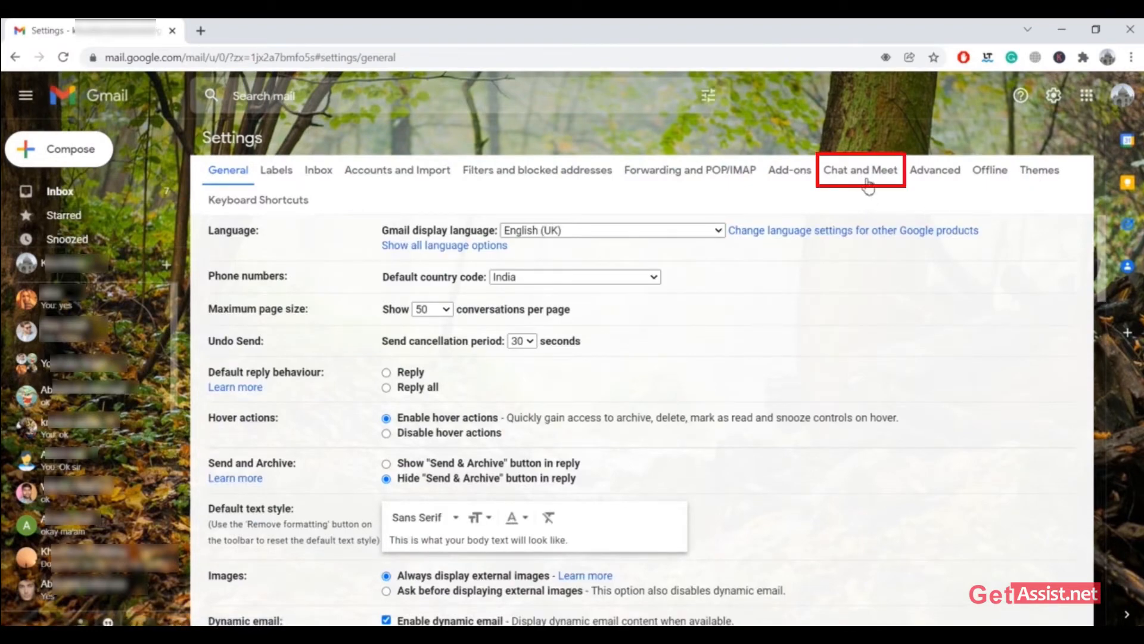
pyautogui.click(859, 170)
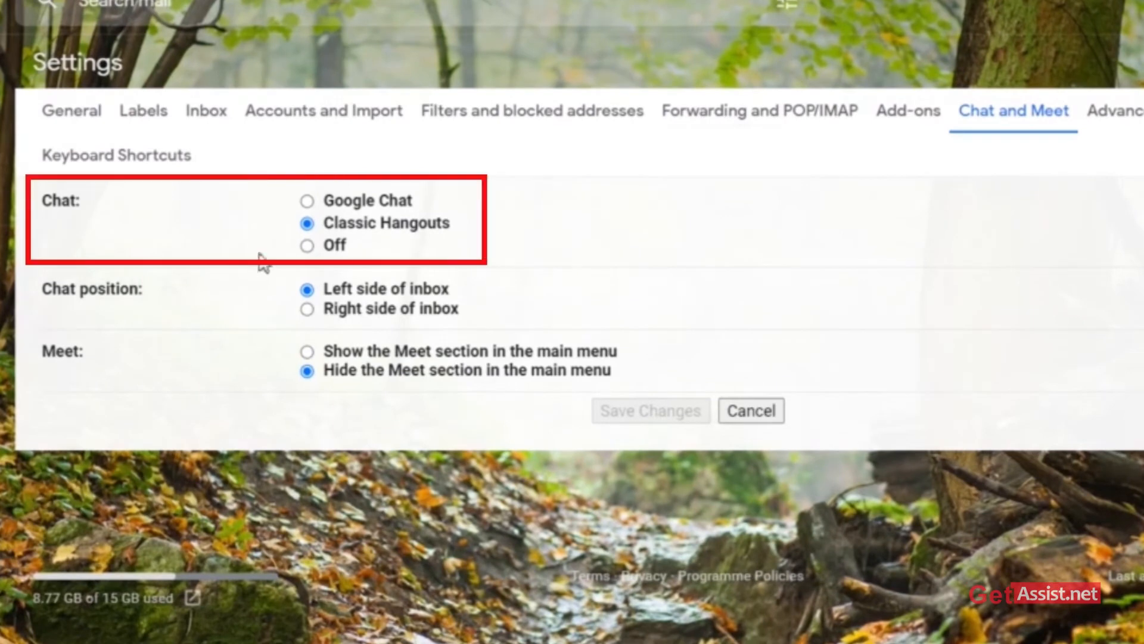
pyautogui.moveTo(364, 251)
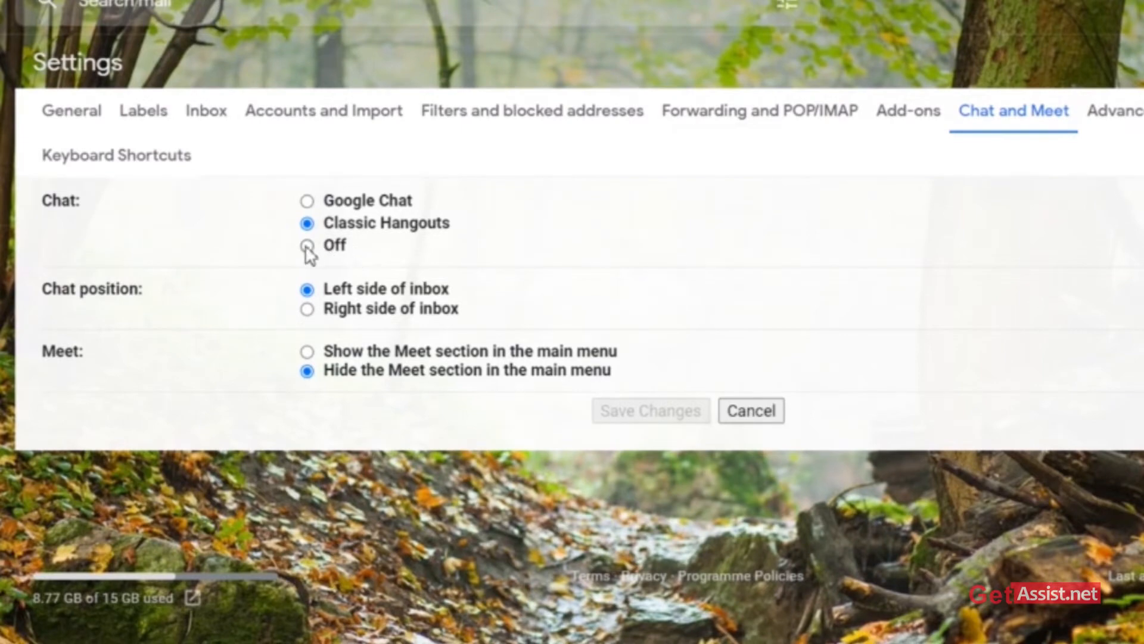
# Set Chat to Off and save changes so the inbox reloads without the chat panel
pyautogui.click(306, 244)
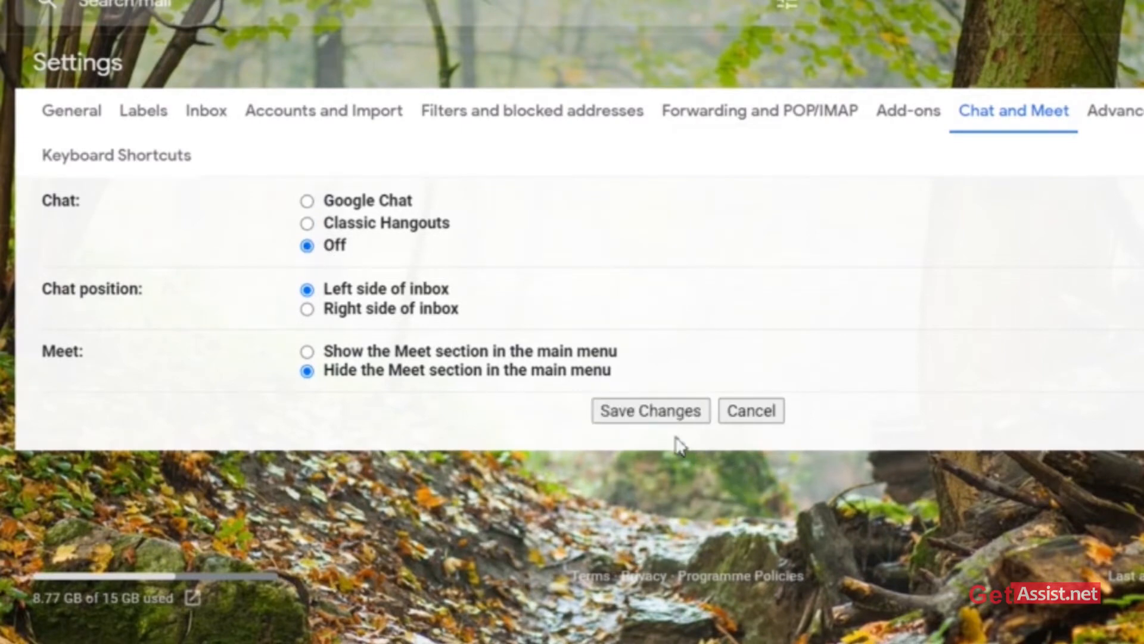
pyautogui.click(649, 410)
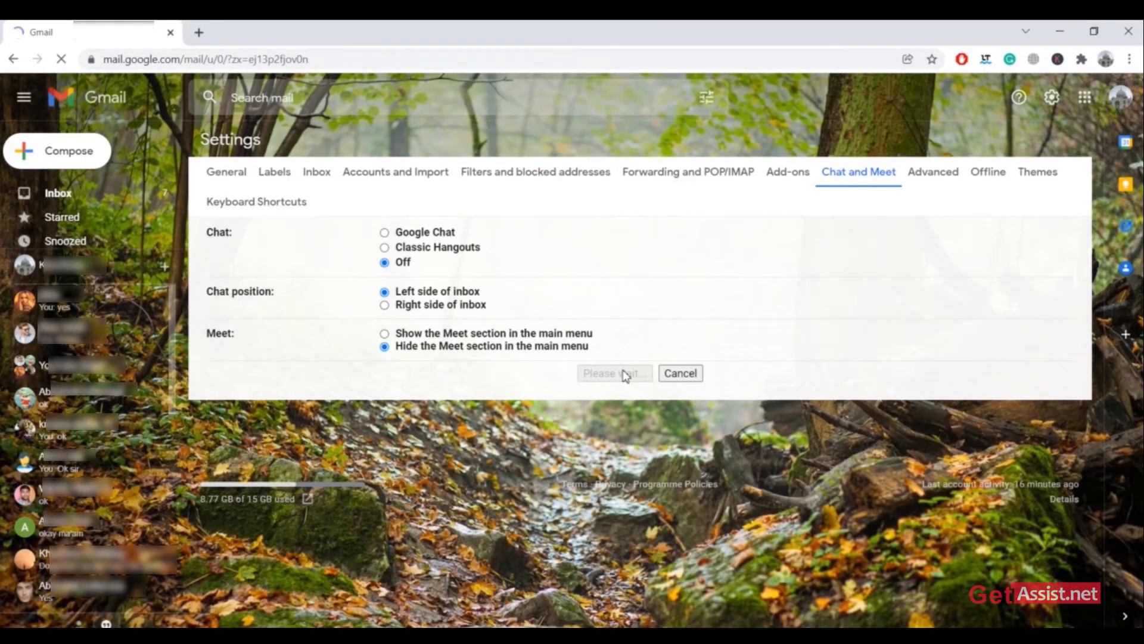
pyautogui.click(613, 373)
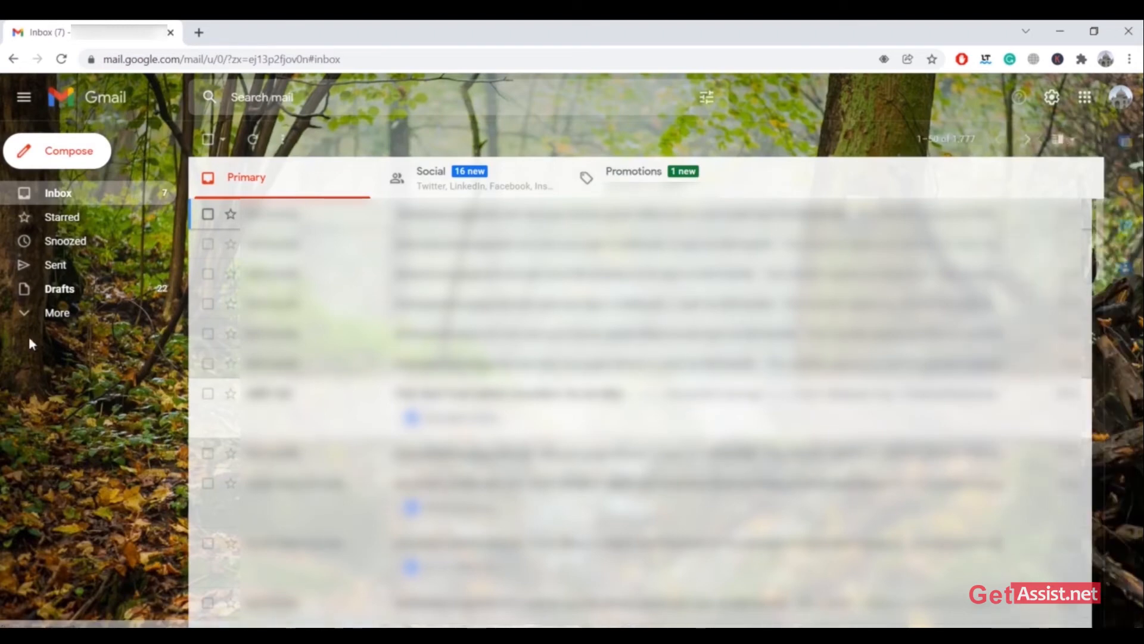
pyautogui.moveTo(114, 502)
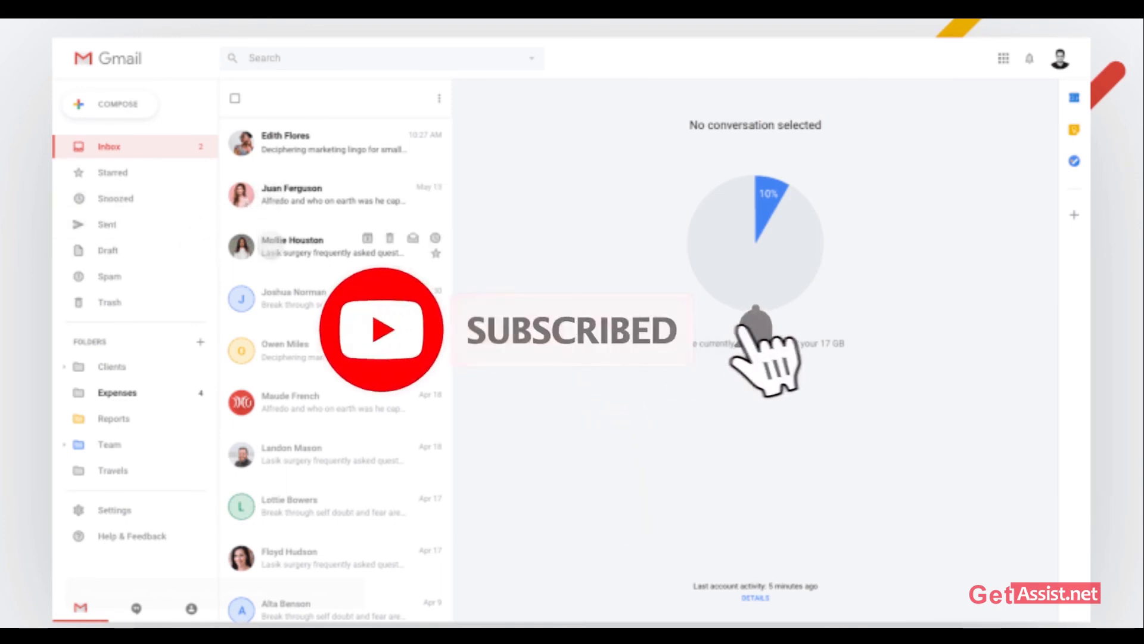
pyautogui.click(314, 245)
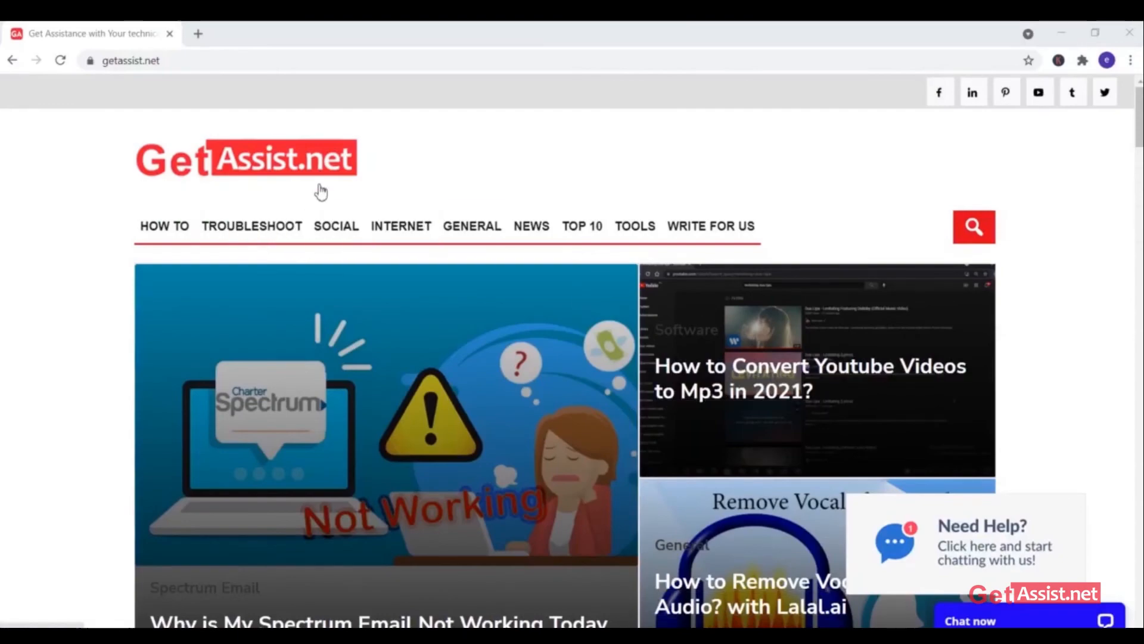
# Scroll down the getassist.net homepage to its Troubleshooting article list
pyautogui.scroll(-3)
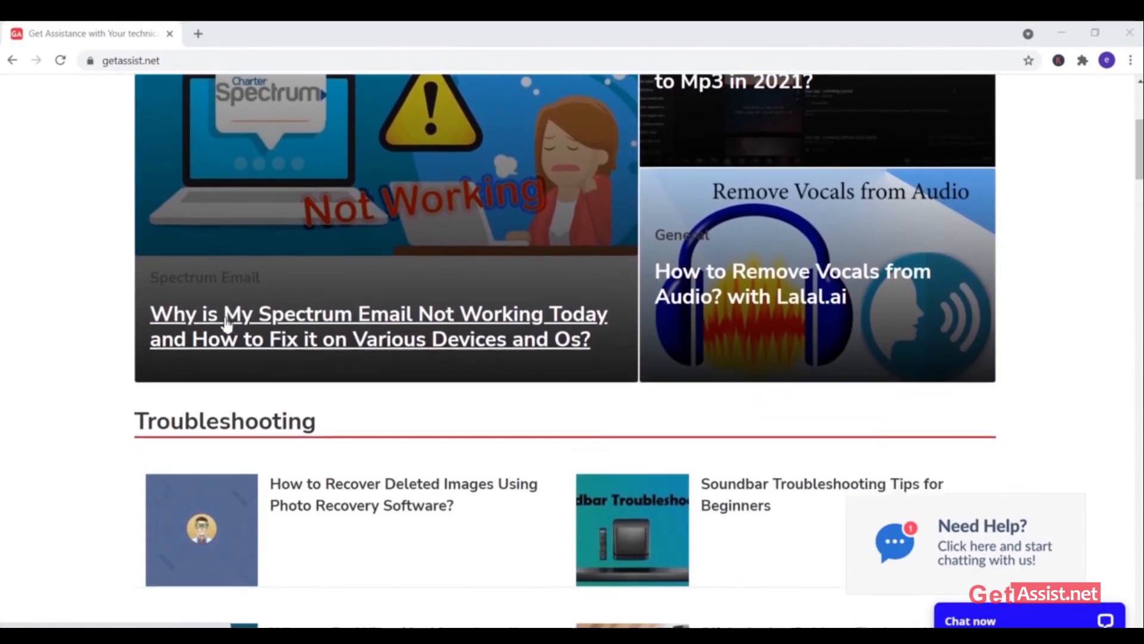
pyautogui.scroll(-3)
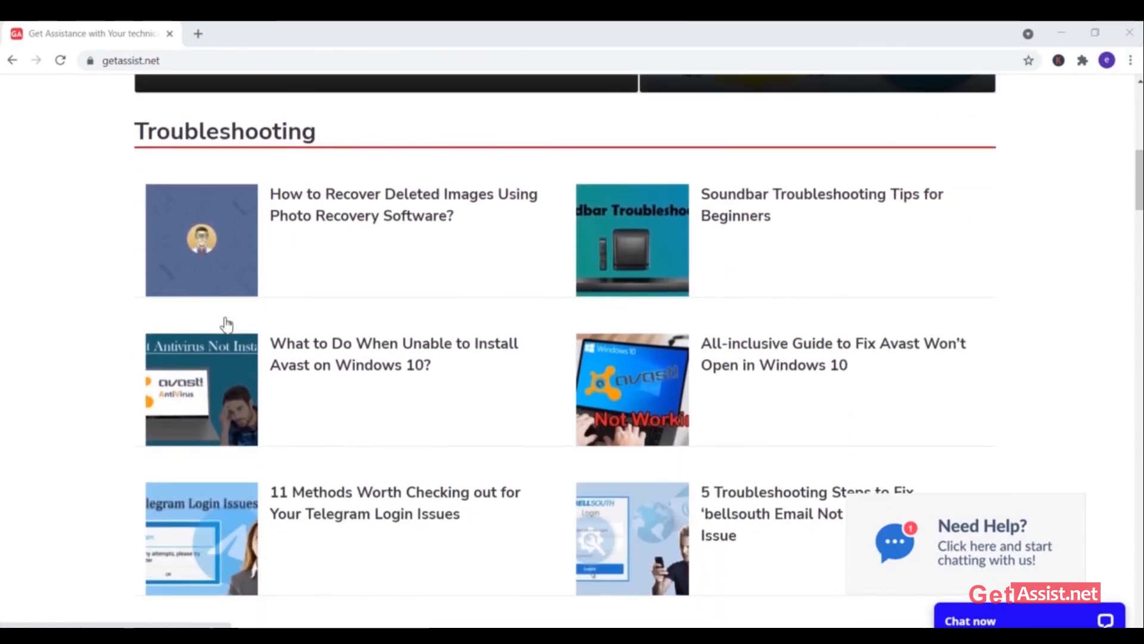